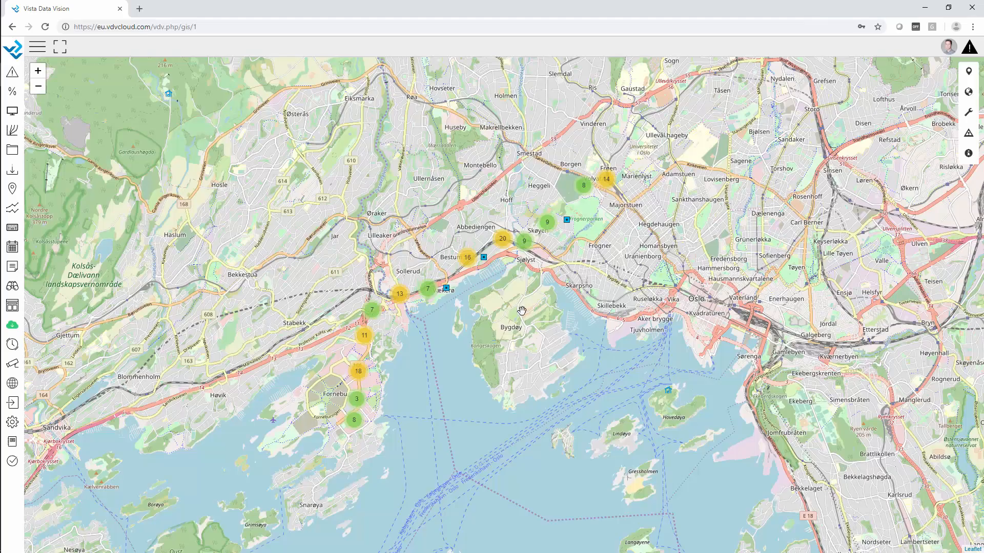
{"action": "mouse_move", "coordinate": [527, 313]}
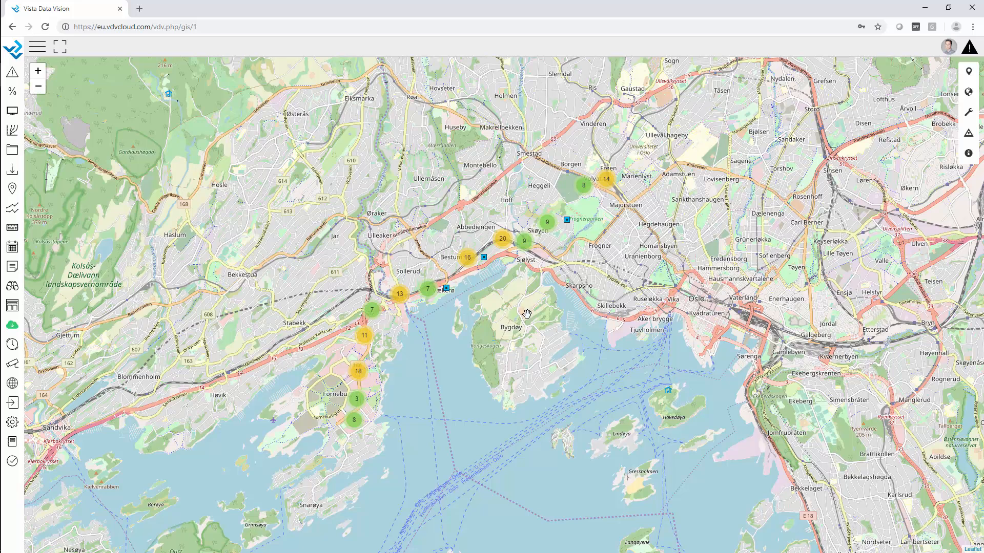
{"action": "mouse_move", "coordinate": [523, 312]}
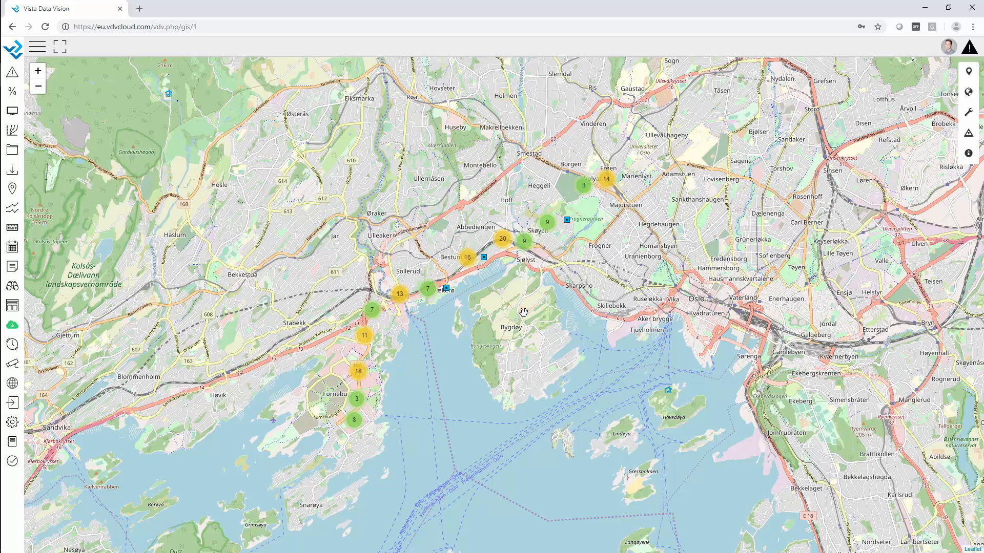
{"action": "mouse_move", "coordinate": [442, 357]}
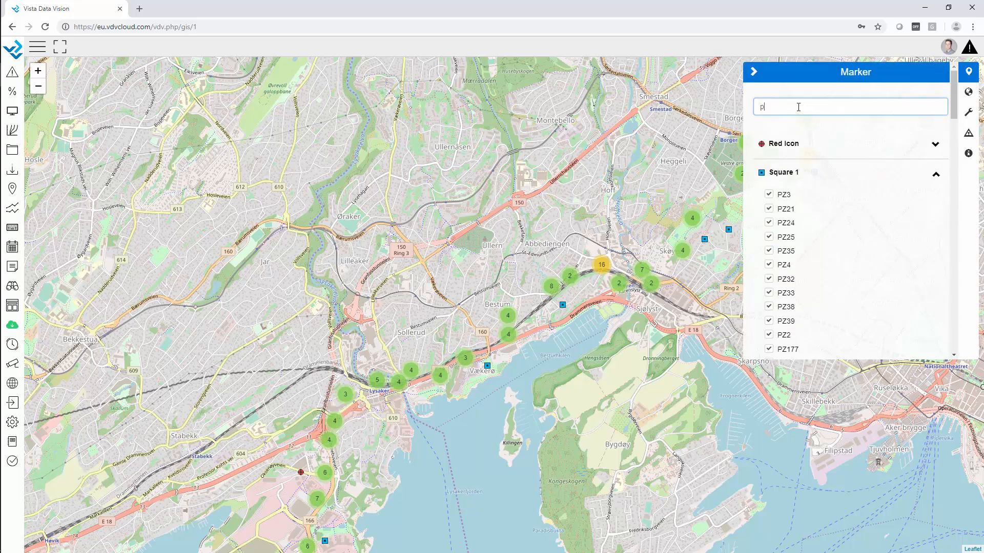
Filter the marker list by 'pz3' and zoom the map to the PZ3 marker.
{"action": "type", "text": "pz3"}
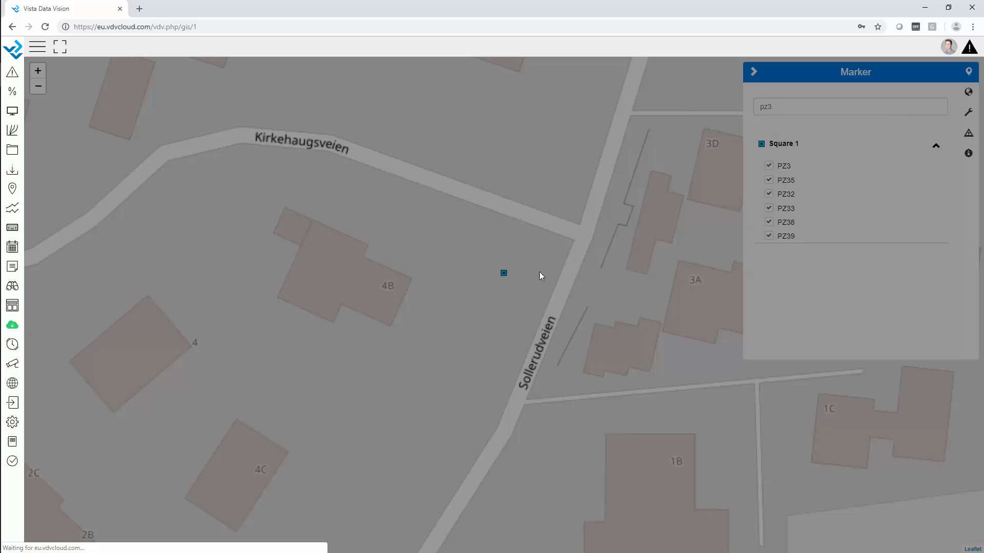
{"action": "left_click", "coordinate": [503, 273]}
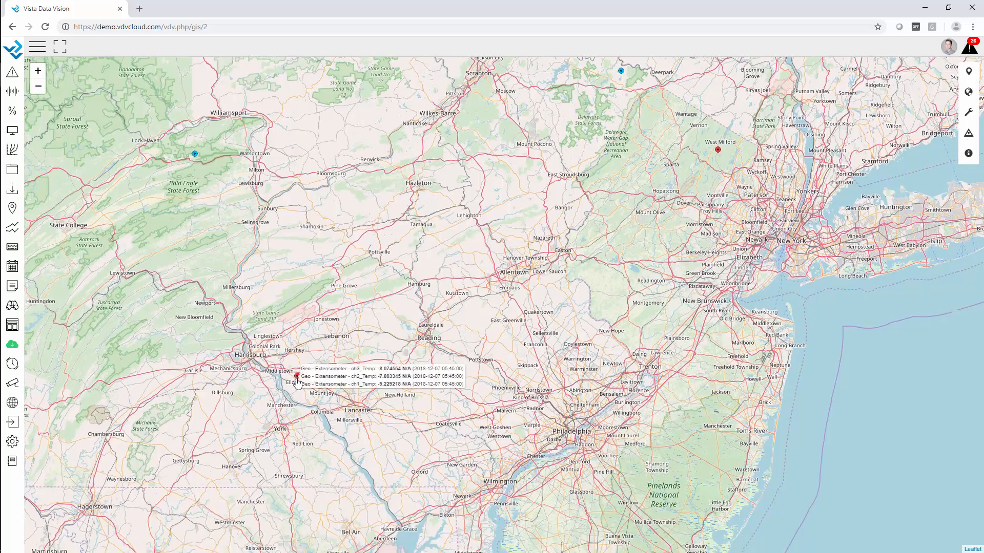
Open the demo GIS map and show the SAA Vertical X displacement chart.
{"action": "left_click", "coordinate": [296, 379]}
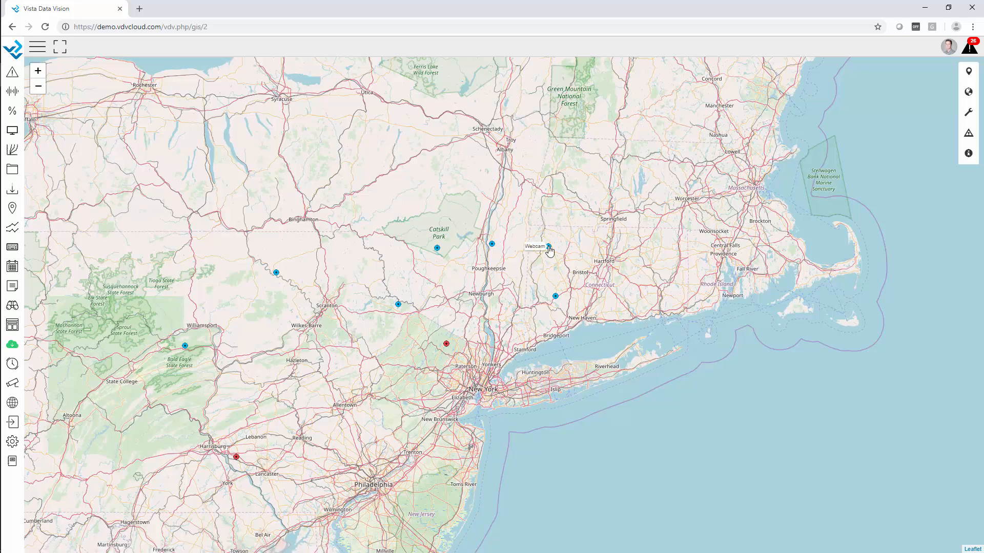
{"action": "left_click", "coordinate": [548, 245]}
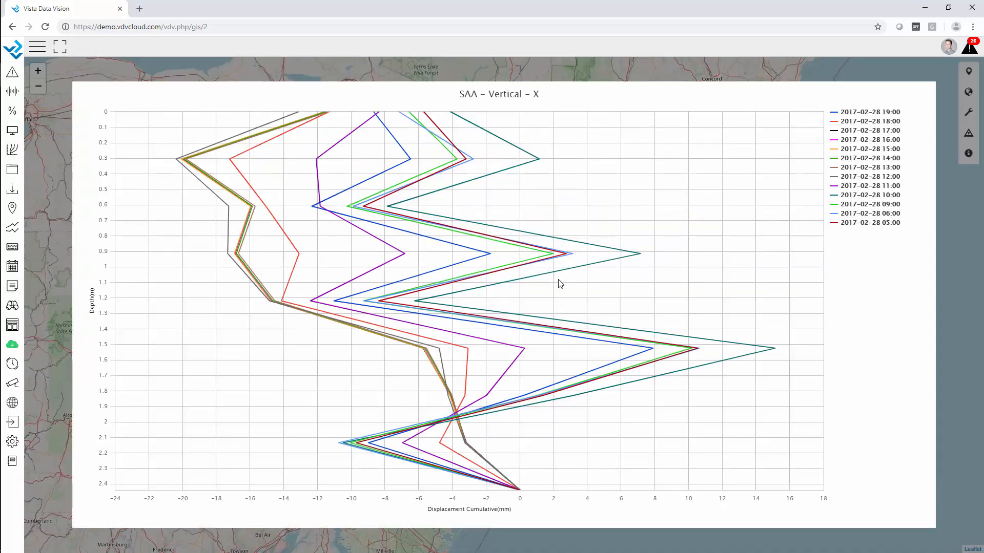
{"action": "mouse_move", "coordinate": [569, 67]}
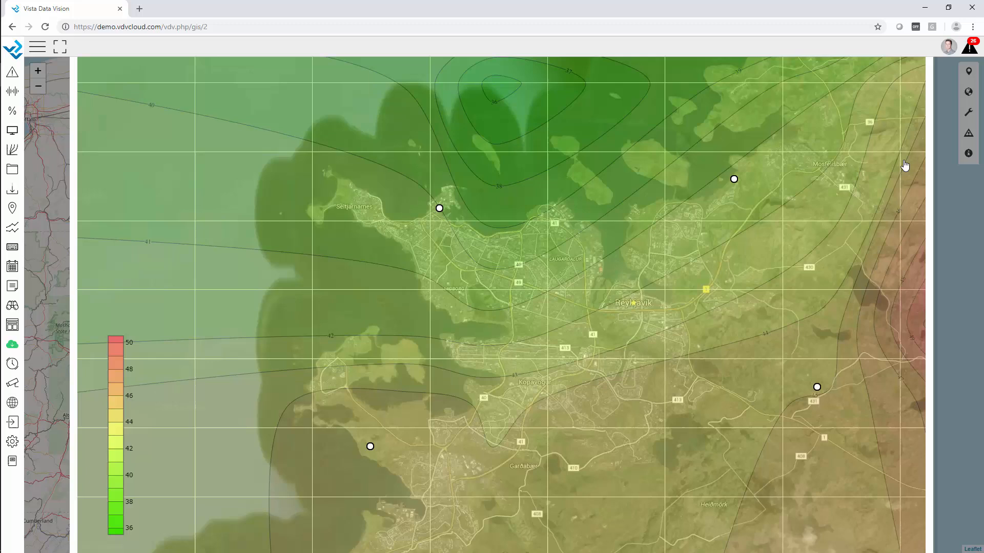
{"action": "mouse_move", "coordinate": [941, 113]}
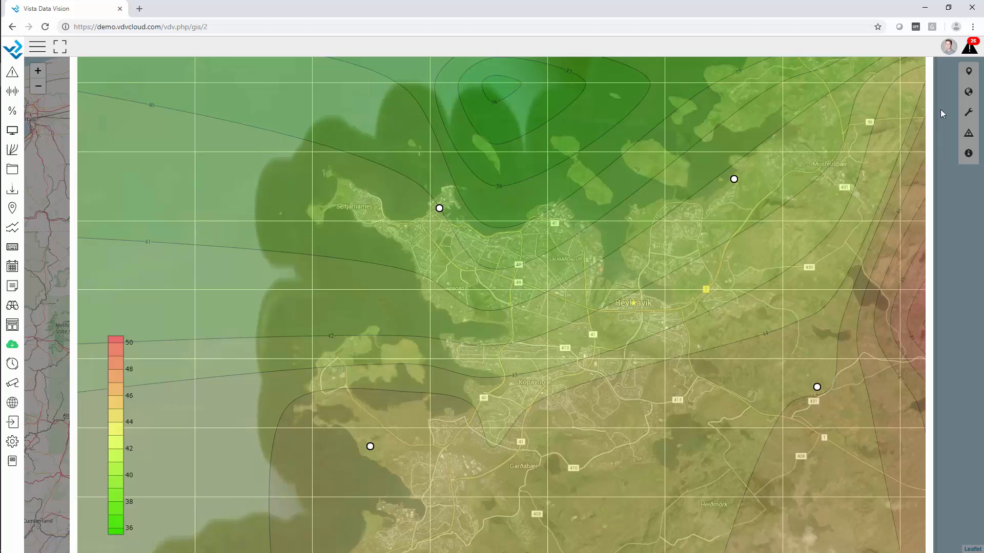
{"action": "mouse_move", "coordinate": [569, 280]}
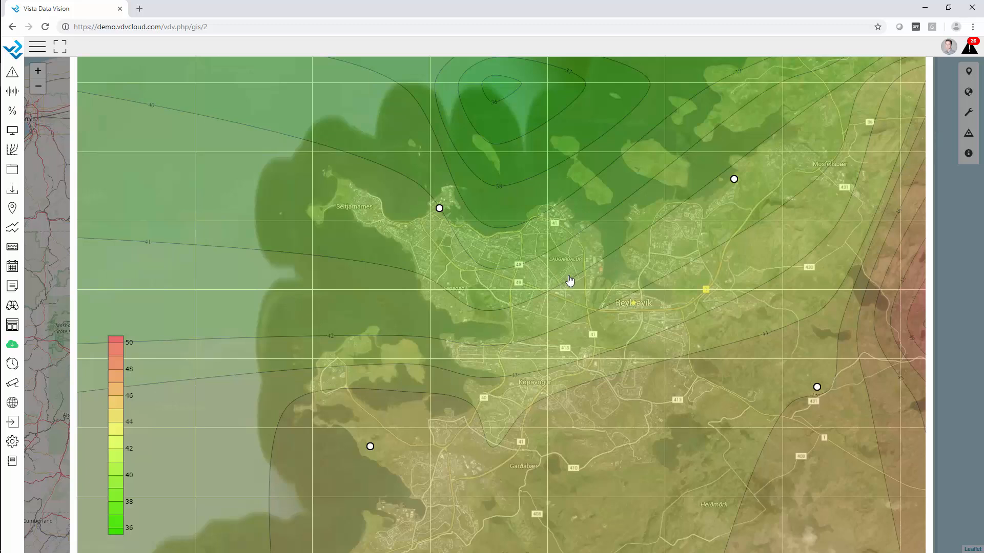
{"action": "mouse_move", "coordinate": [947, 195]}
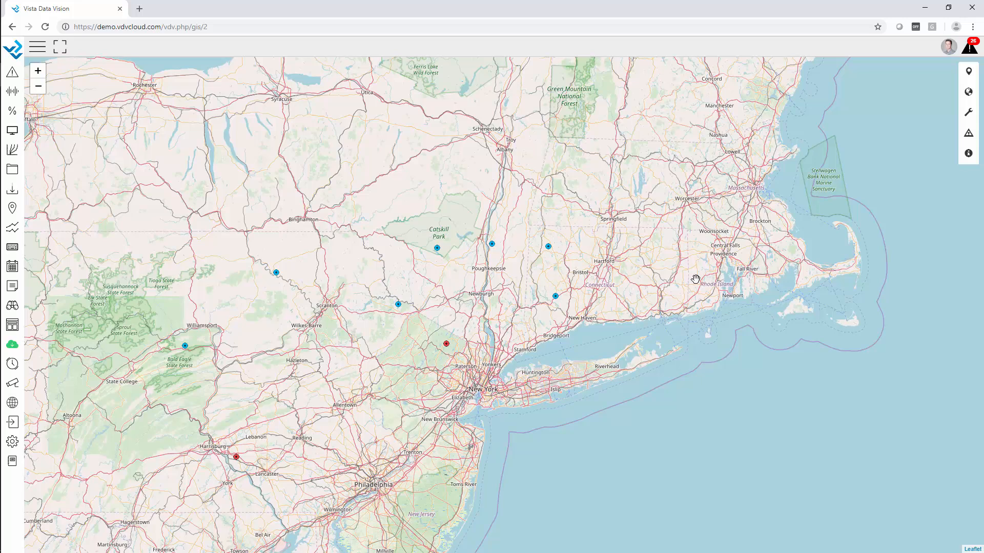
{"action": "mouse_move", "coordinate": [939, 104]}
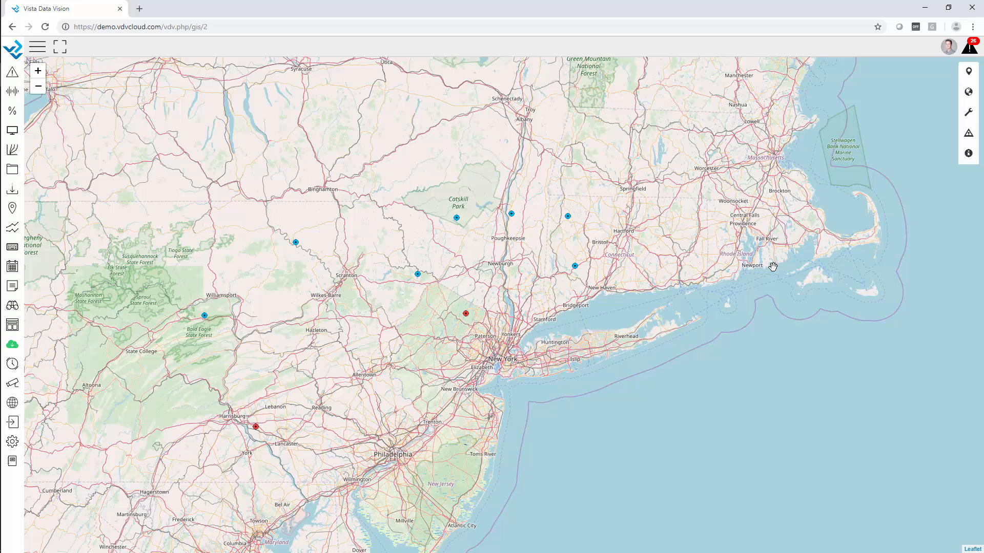
{"action": "mouse_move", "coordinate": [968, 112]}
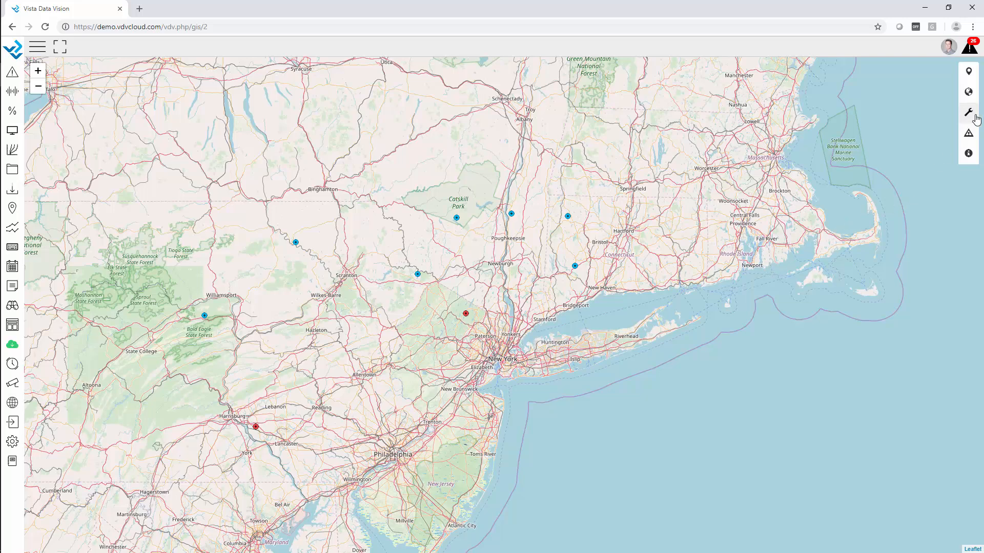
{"action": "left_click", "coordinate": [967, 134]}
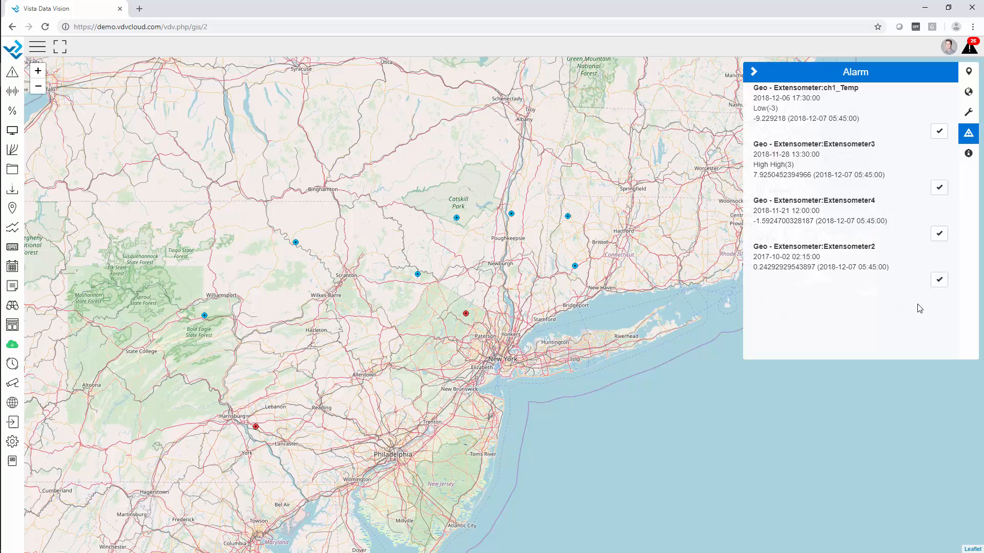
{"action": "mouse_move", "coordinate": [763, 72]}
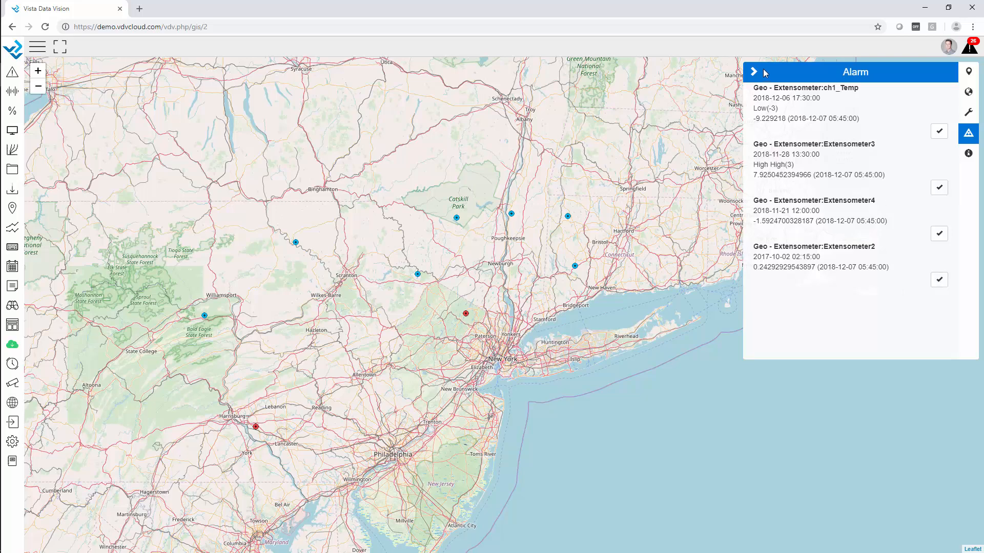
{"action": "left_click", "coordinate": [967, 153]}
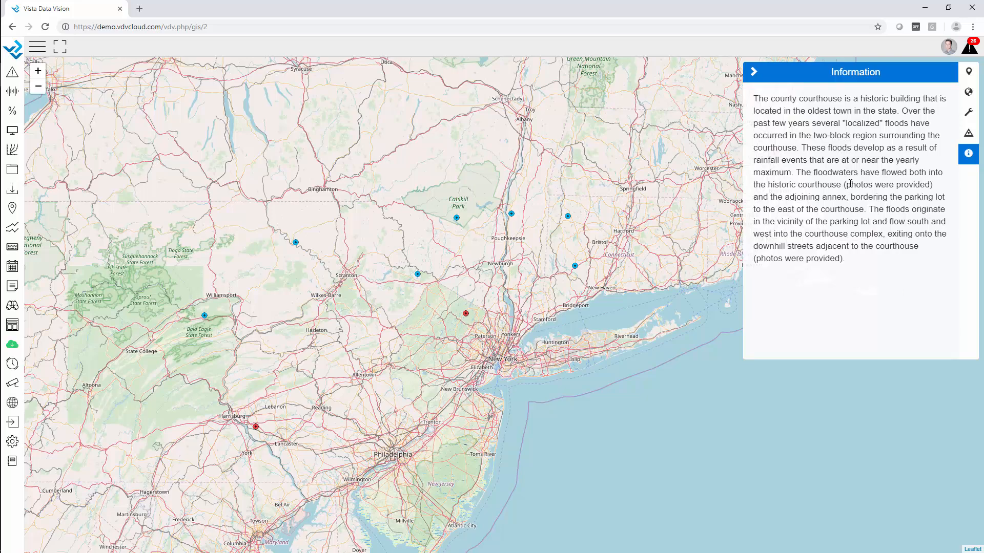
{"action": "left_click", "coordinate": [740, 71]}
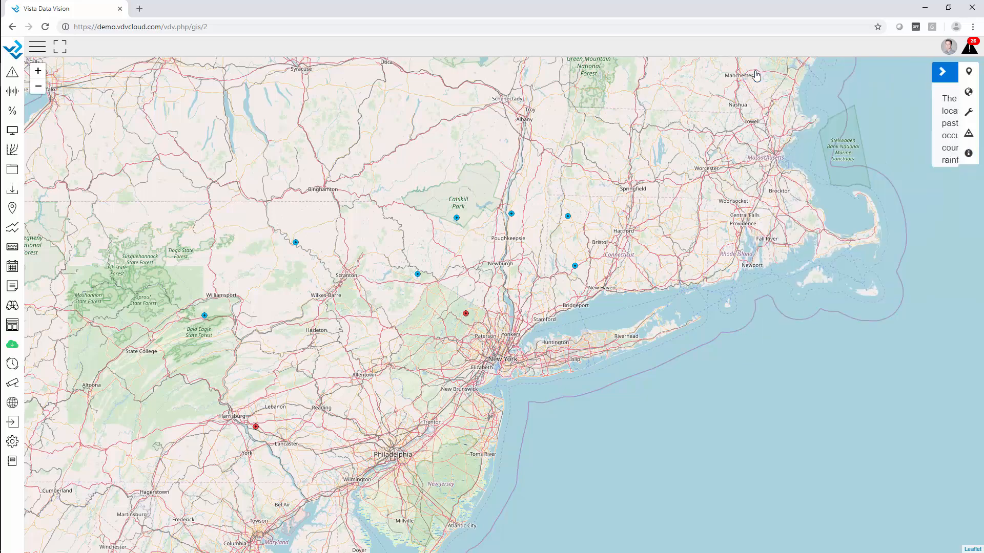
Measure the distance between sensor sites with the map distance tool.
{"action": "left_click", "coordinate": [968, 112]}
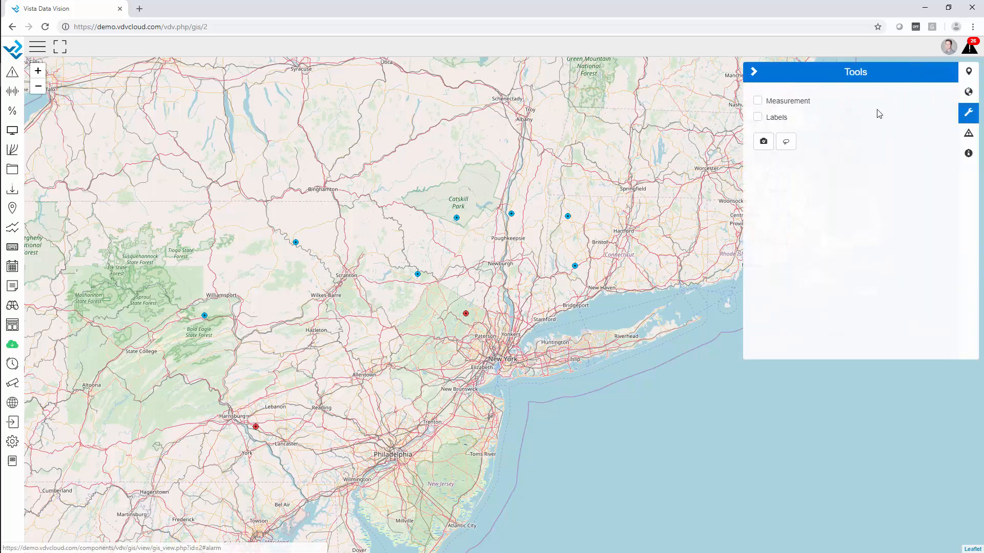
{"action": "left_click", "coordinate": [757, 100]}
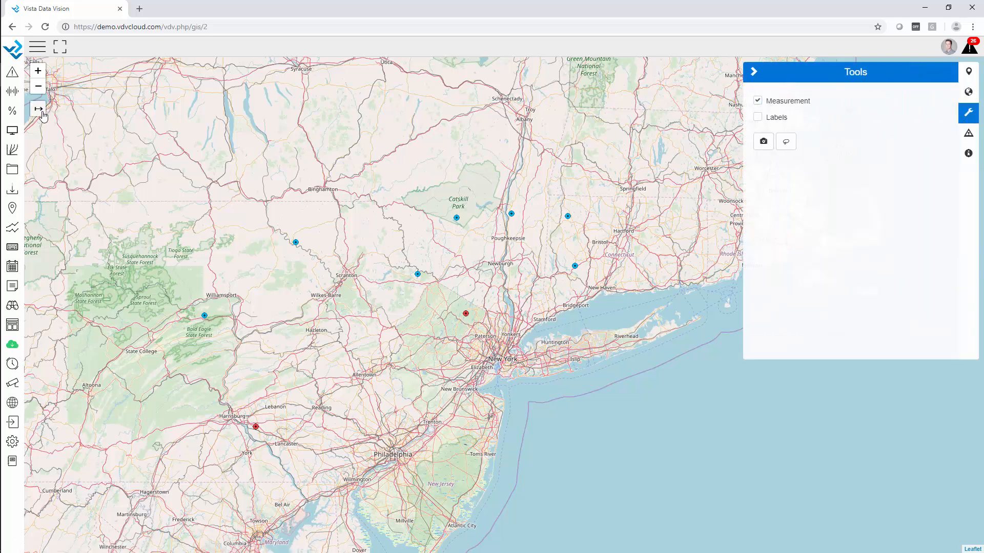
{"action": "left_click", "coordinate": [37, 109]}
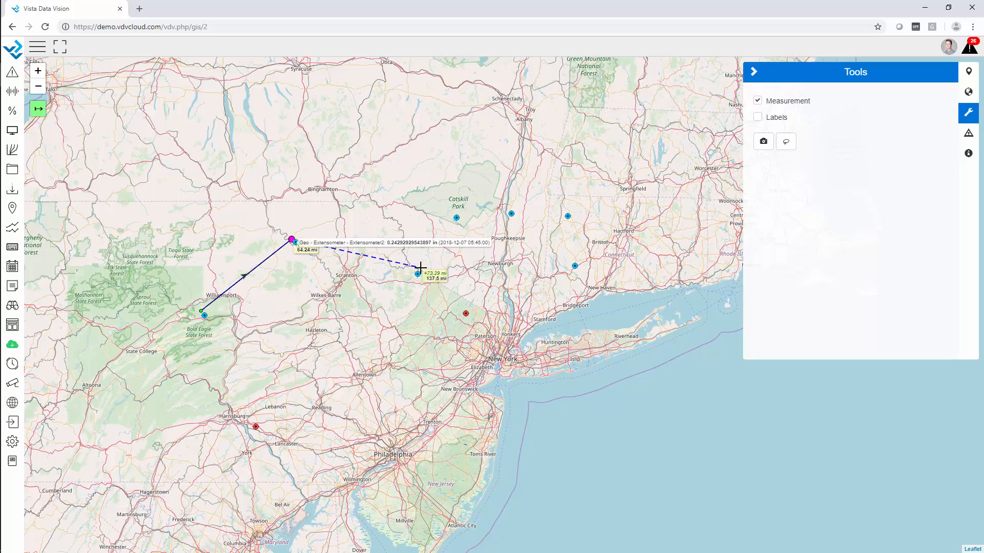
{"action": "left_click", "coordinate": [468, 313]}
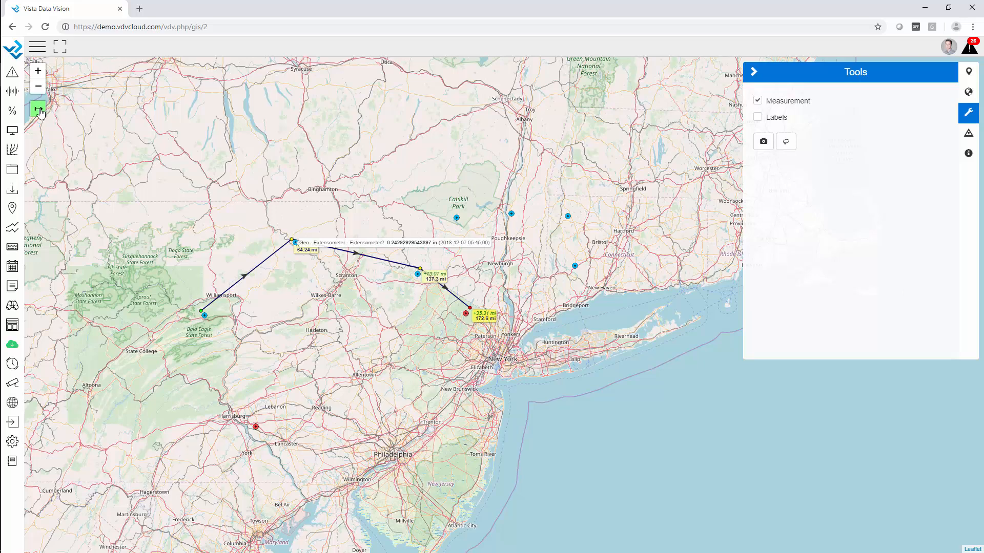
Show marker name labels with current readings, then hide readings and labels again.
{"action": "left_click", "coordinate": [757, 117]}
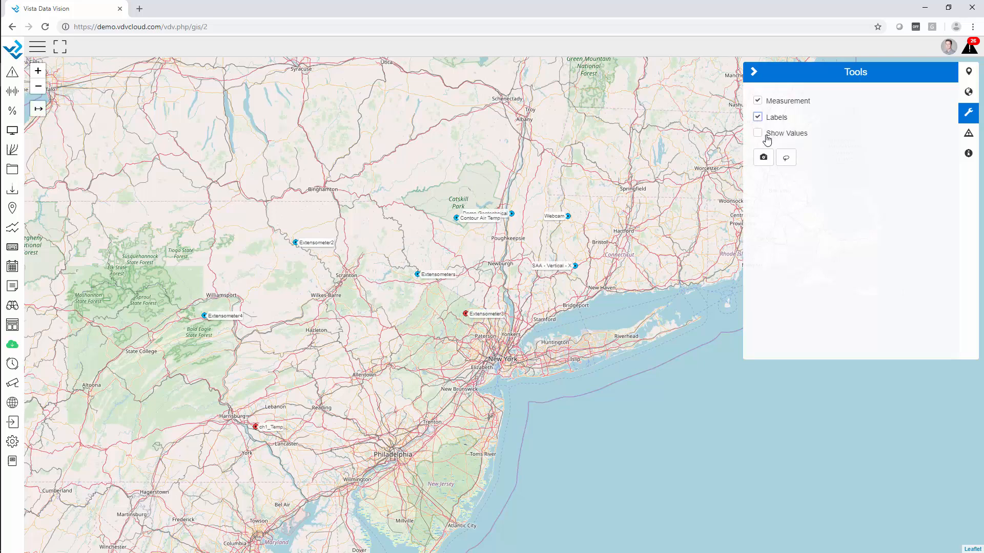
{"action": "left_click", "coordinate": [757, 133]}
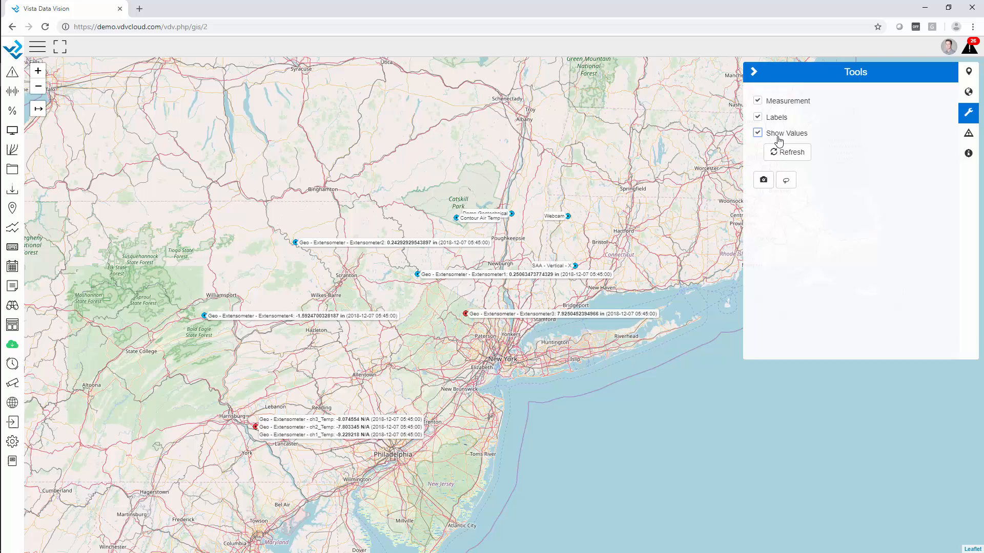
{"action": "mouse_move", "coordinate": [270, 452]}
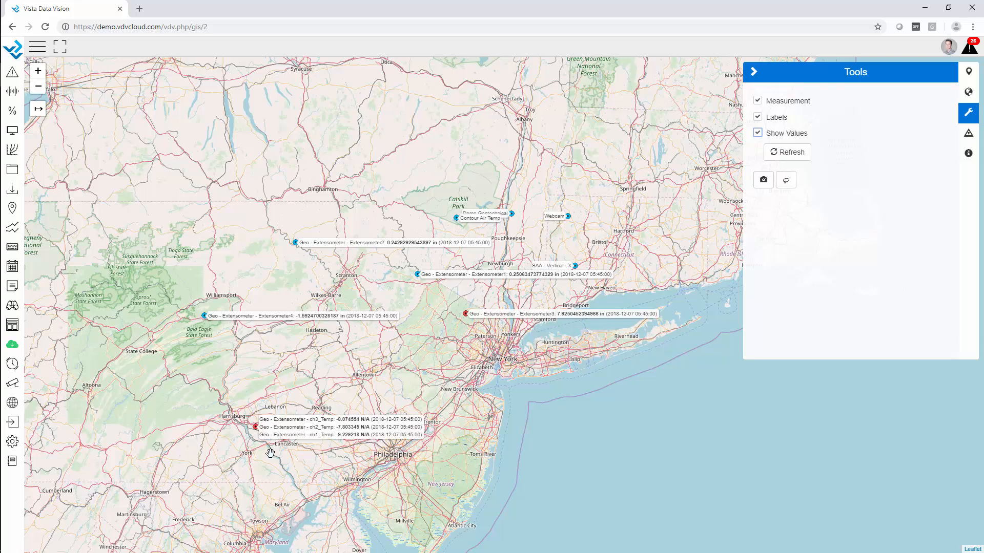
{"action": "left_click", "coordinate": [758, 133]}
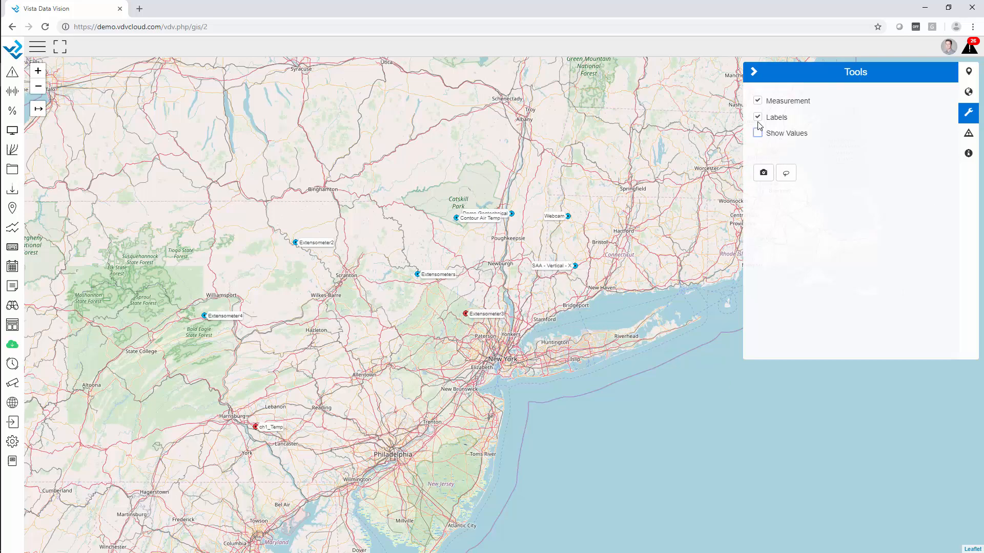
{"action": "left_click", "coordinate": [757, 117]}
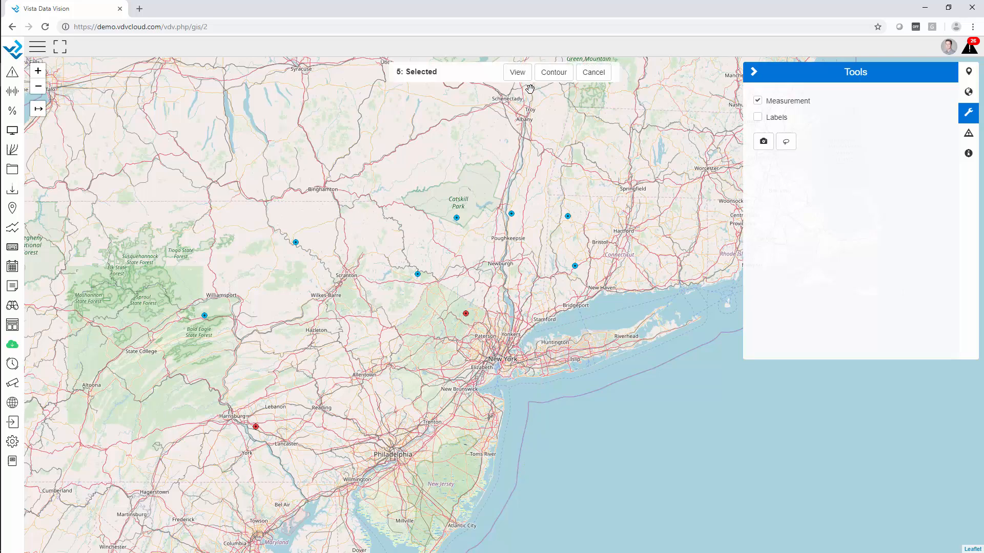
Create a contour for the five selected sensors using the shown colour scale.
{"action": "left_click", "coordinate": [553, 72]}
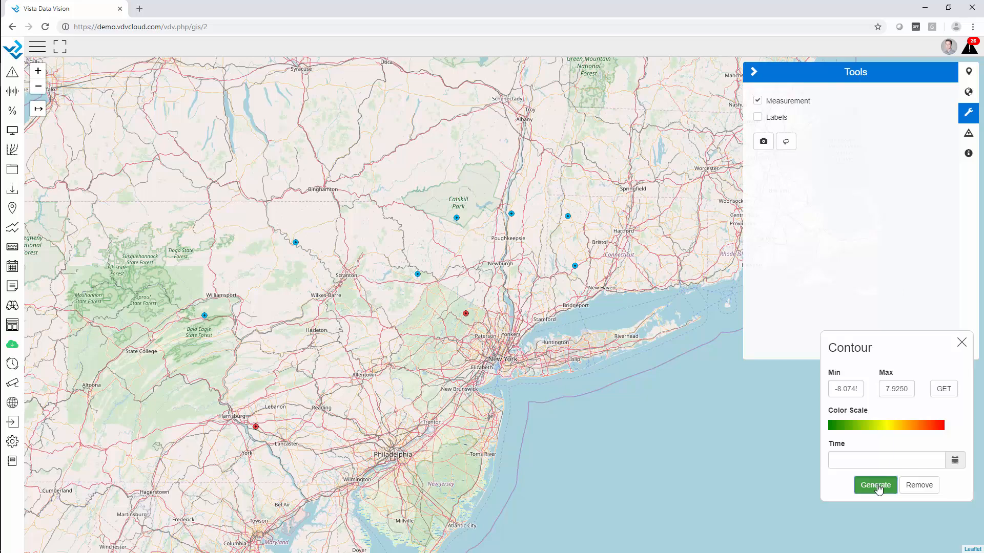
{"action": "left_click", "coordinate": [874, 485]}
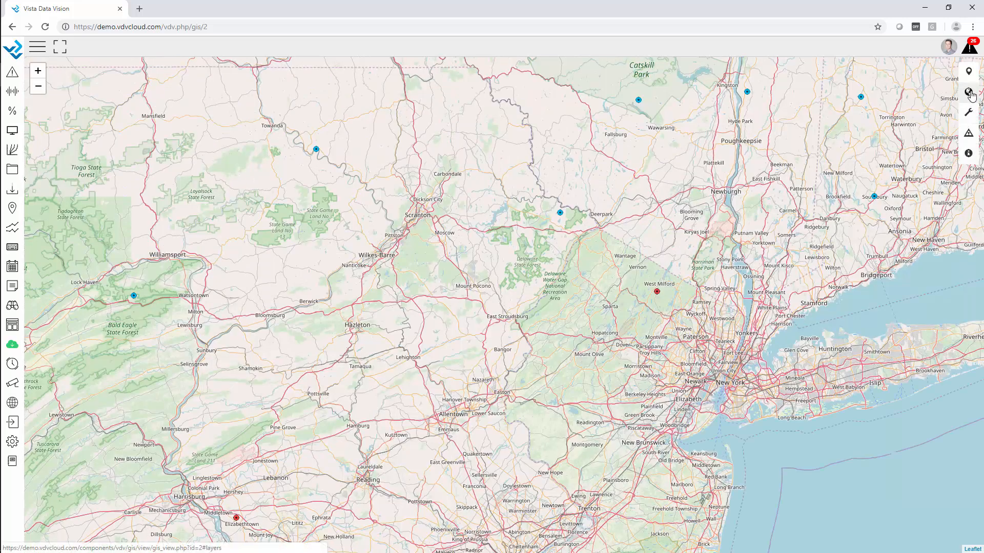
Overlay the States boundaries, zoom out and view Minnesota's details.
{"action": "left_click", "coordinate": [968, 92]}
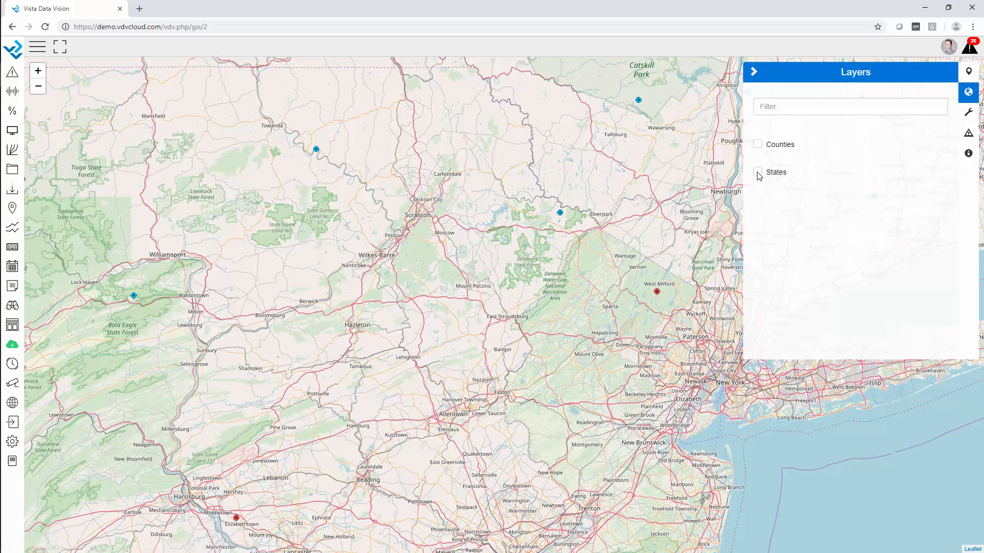
{"action": "left_click", "coordinate": [757, 171]}
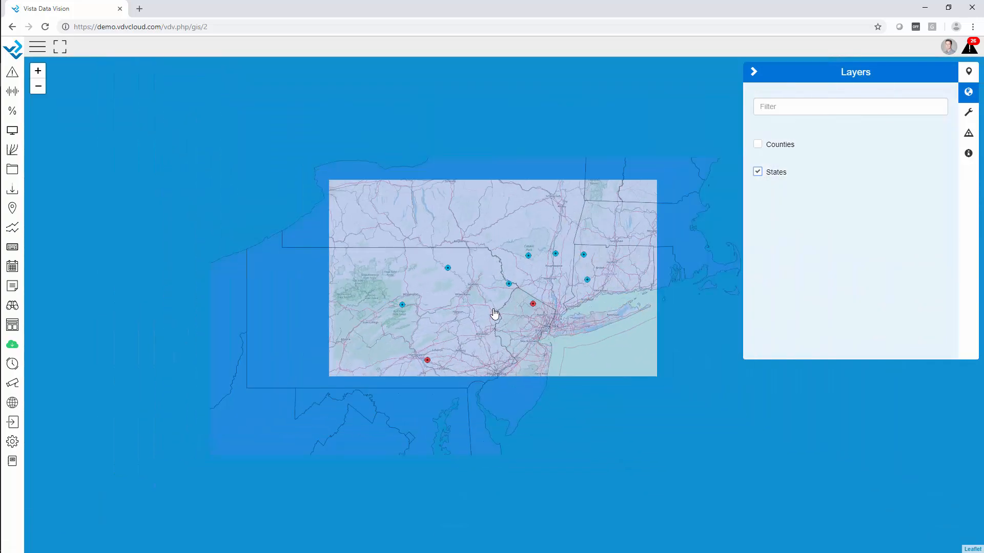
{"action": "scroll", "scroll_direction": "down", "scroll_amount": 3}
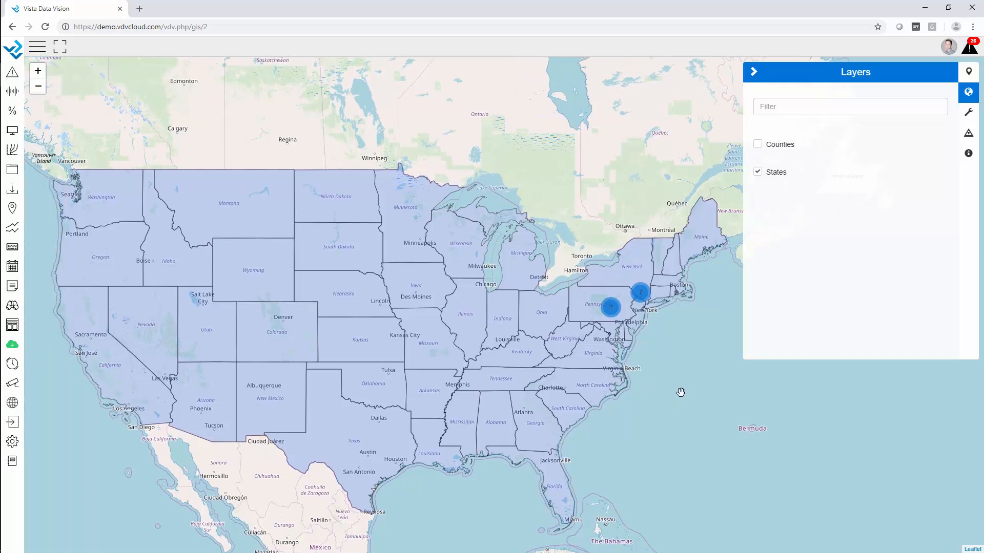
{"action": "mouse_move", "coordinate": [719, 375]}
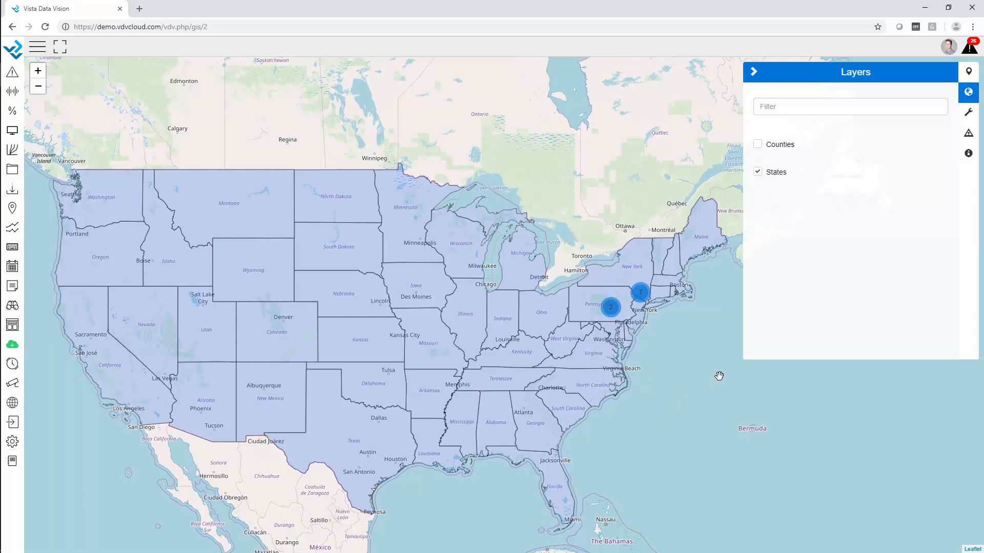
{"action": "mouse_move", "coordinate": [457, 141]}
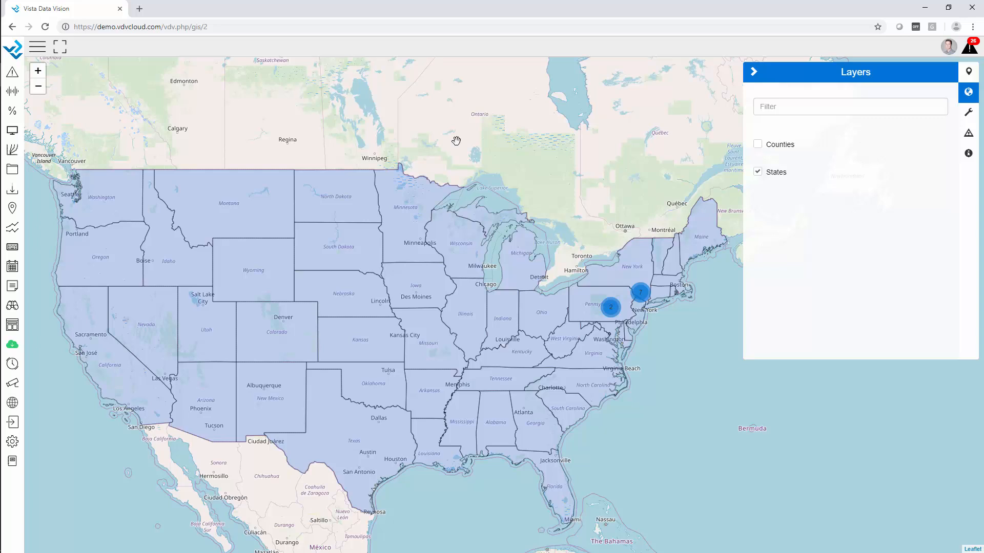
{"action": "left_click", "coordinate": [414, 214]}
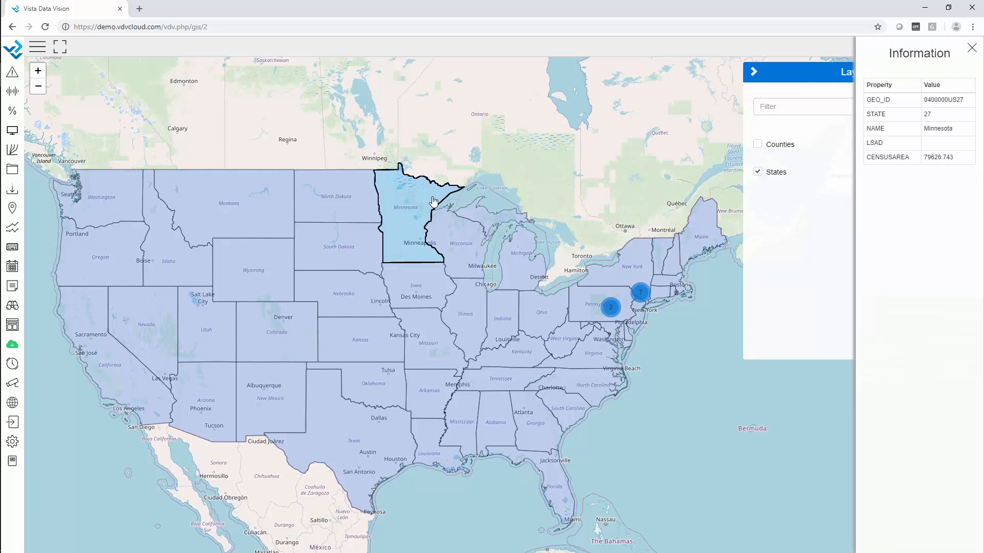
{"action": "mouse_move", "coordinate": [941, 70]}
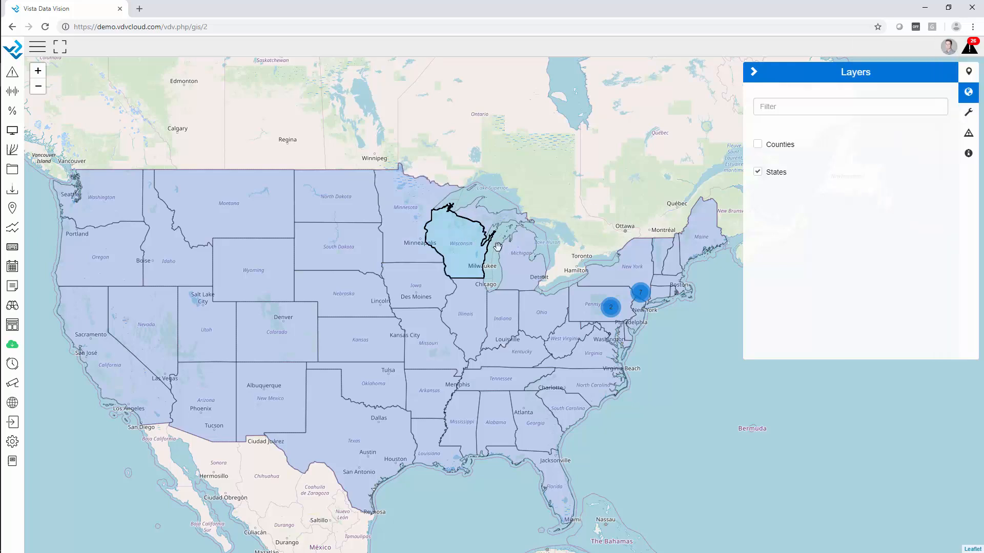
Close Minnesota's details and replace the States overlay with Counties.
{"action": "left_click", "coordinate": [467, 245]}
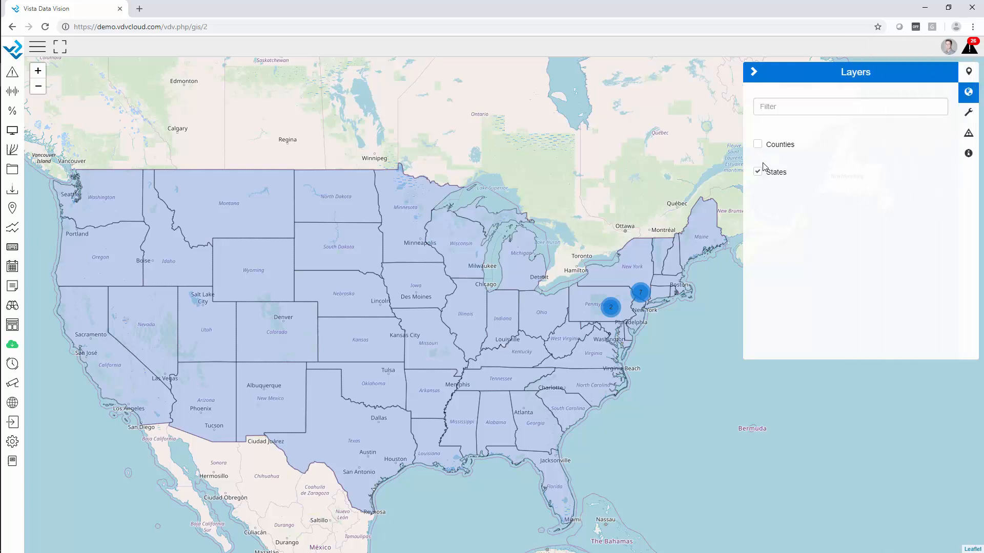
{"action": "left_click", "coordinate": [757, 143]}
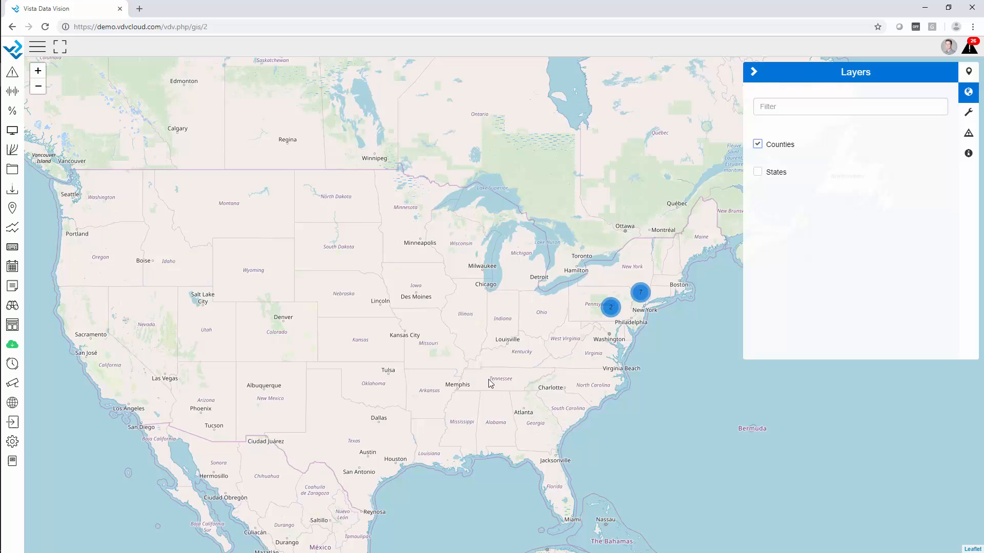
{"action": "left_click", "coordinate": [757, 144]}
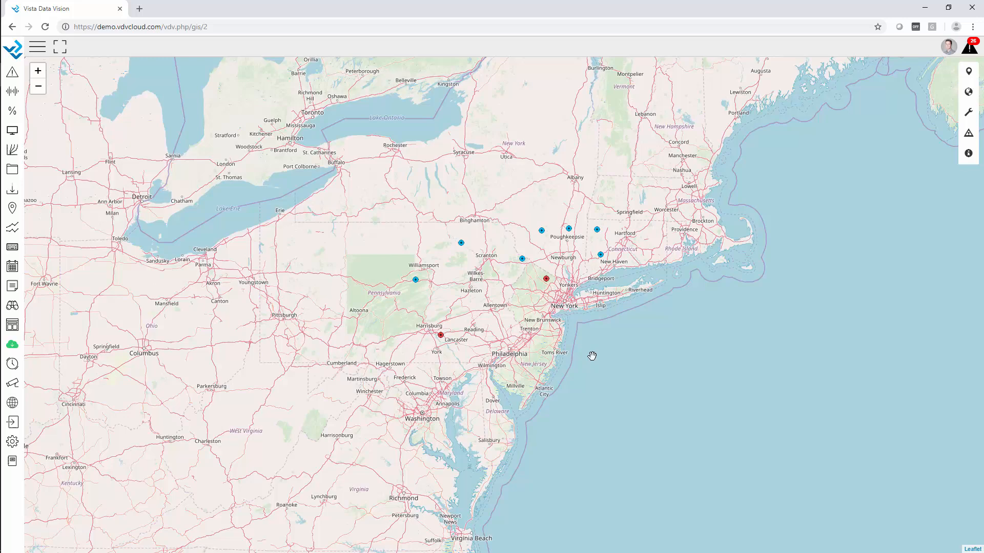
{"action": "mouse_move", "coordinate": [609, 347]}
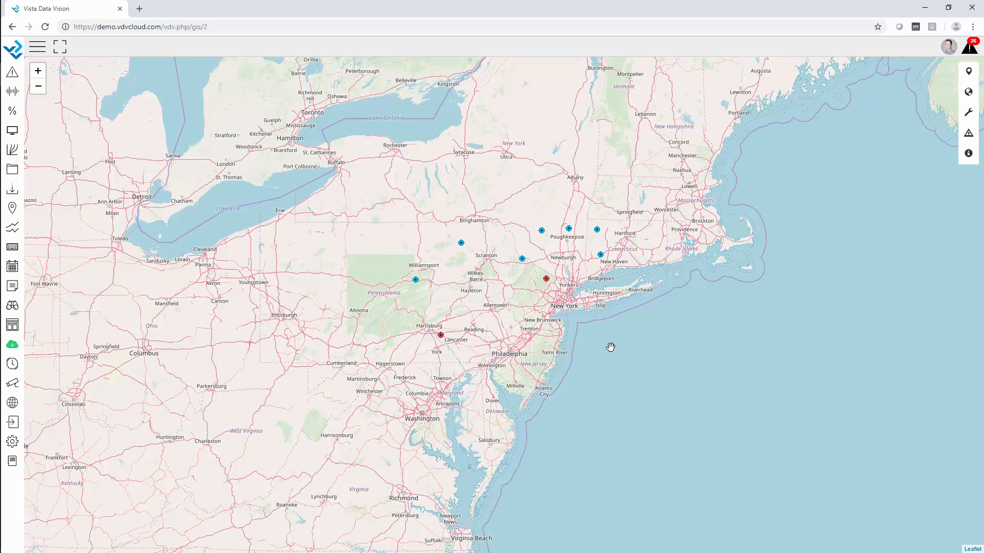
{"action": "mouse_move", "coordinate": [582, 288]}
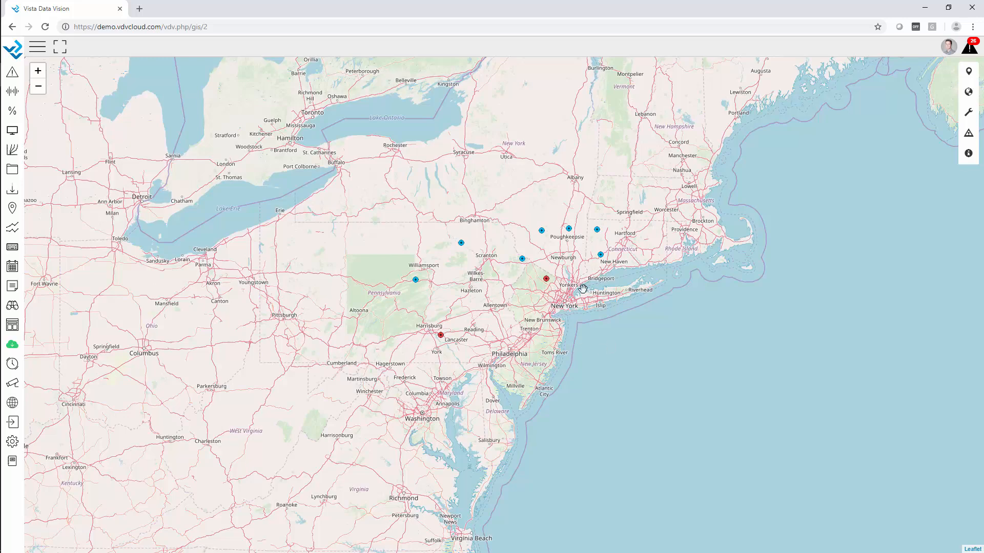